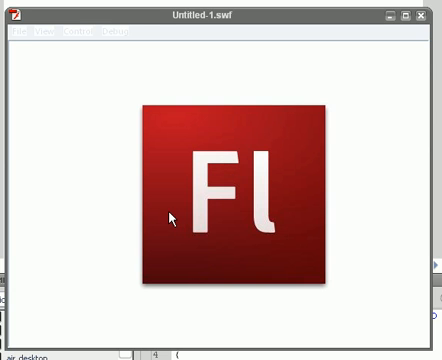
{"action": "mouse_move", "coordinate": [147, 218]}
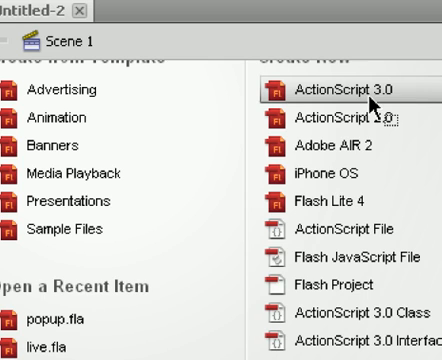
Step: Create a new ActionScript 3.0 document from the Welcome screen
{"action": "left_click", "coordinate": [340, 90]}
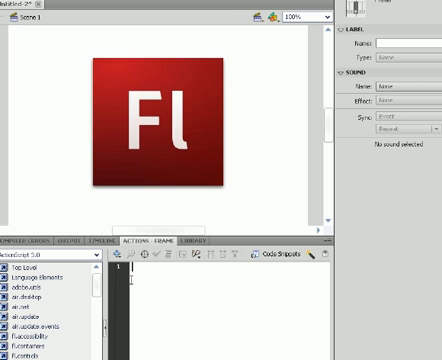
Step: Enter stop(); as the script on frame 1 of the Actions layer
{"action": "type", "text": "stop();"}
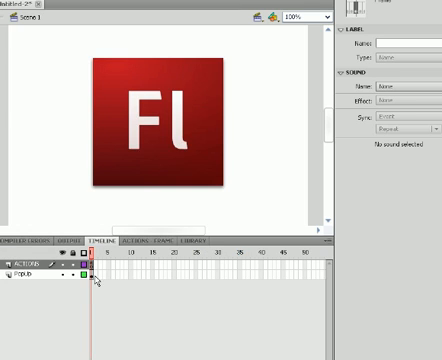
Step: Select frame 2 on the PopUp layer for the second keyframe
{"action": "left_click", "coordinate": [160, 120]}
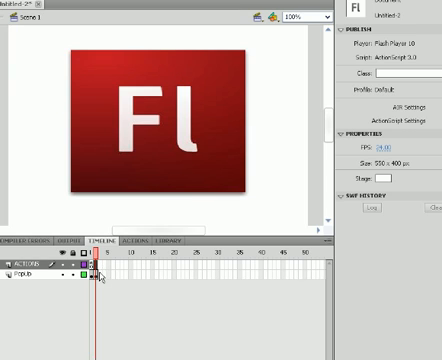
Step: Go to frame 1 so its image can be scaled down
{"action": "left_click", "coordinate": [96, 278]}
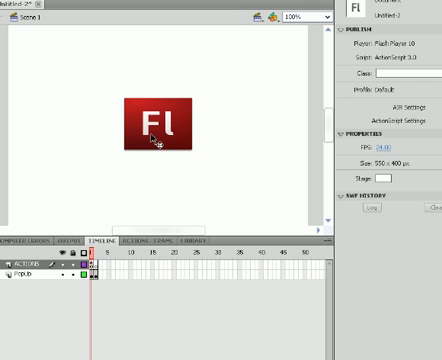
Step: Select the small image on the stage to convert it into the img1 movie clip
{"action": "left_click", "coordinate": [158, 122]}
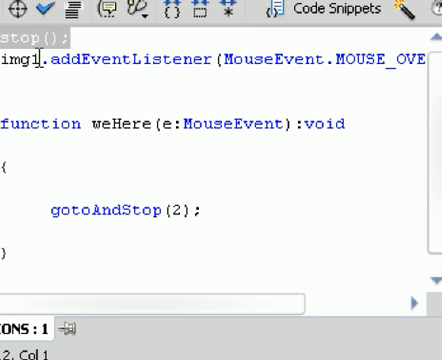
Step: Select the img1 name in the script to reuse it in the mouse-over listener
{"action": "double_click", "coordinate": [26, 64]}
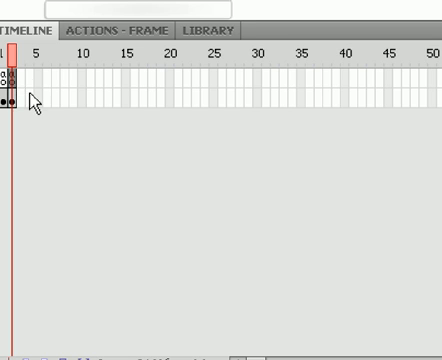
{"action": "mouse_move", "coordinate": [62, 61]}
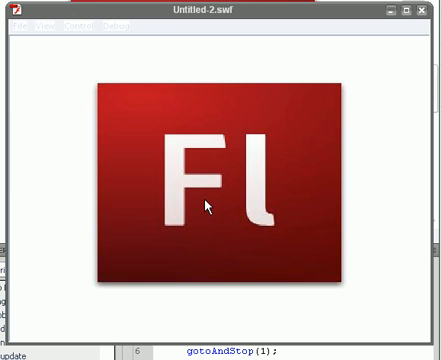
{"action": "mouse_move", "coordinate": [123, 217]}
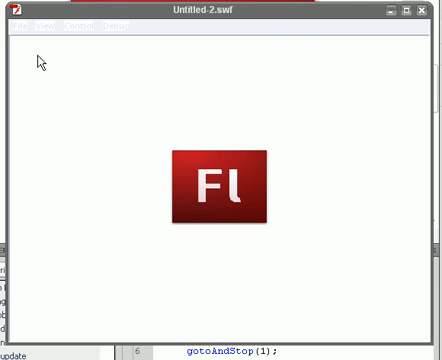
{"action": "mouse_move", "coordinate": [402, 158]}
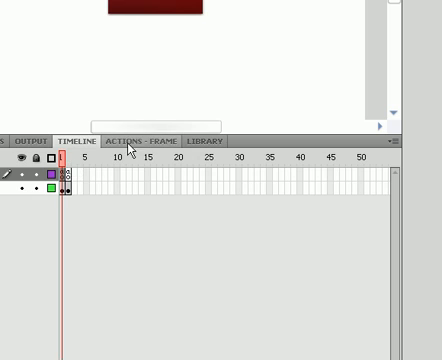
Step: In the frame script, start retyping the MOUSE_OUT handler imgSmall as 'we'
{"action": "left_click", "coordinate": [138, 140]}
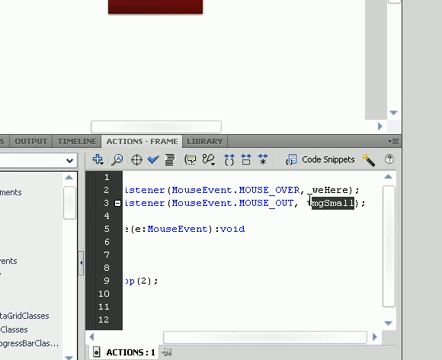
{"action": "type", "text": "we"}
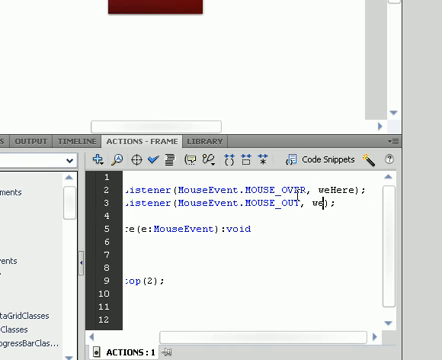